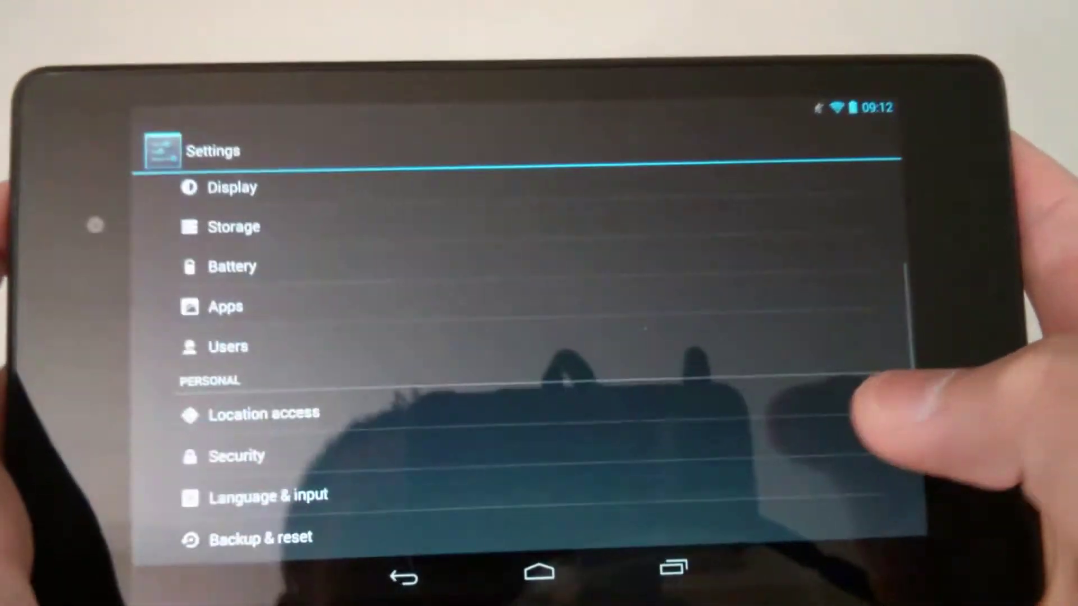
# Leave Android Settings and return to the home screen
pyautogui.click(539, 577)
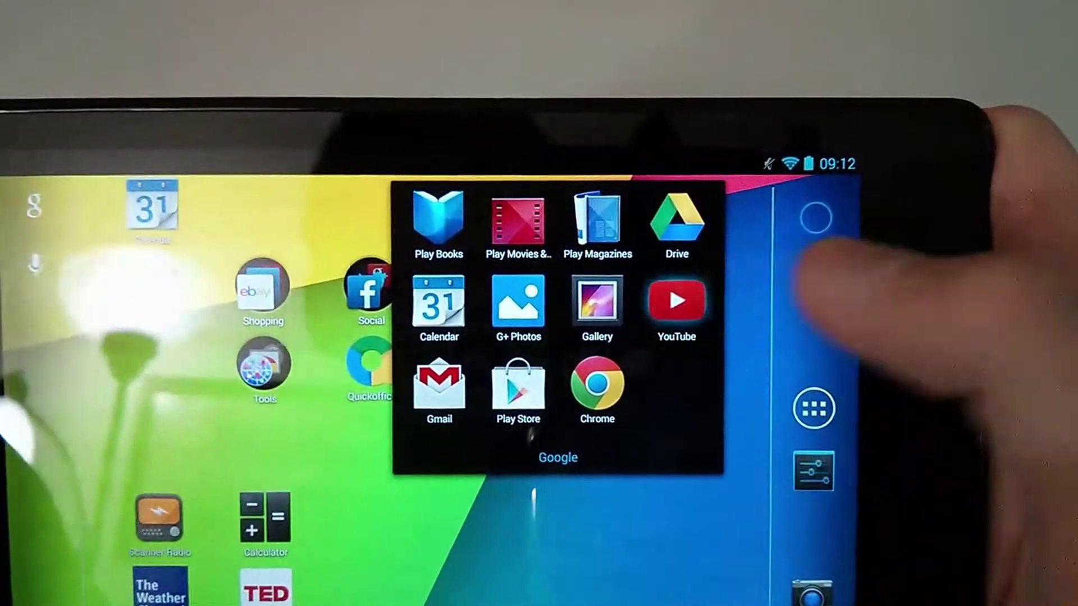
# Launch YouTube from the Google folder, landing on the watch History page
pyautogui.click(676, 302)
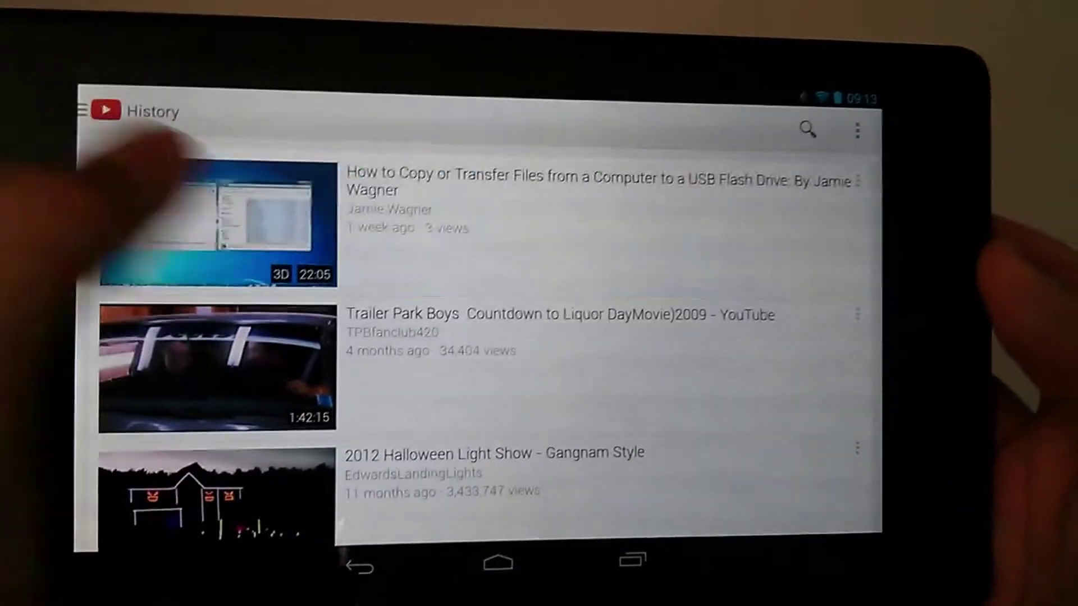
# Play a History video, then scroll further down the watch history
pyautogui.click(238, 225)
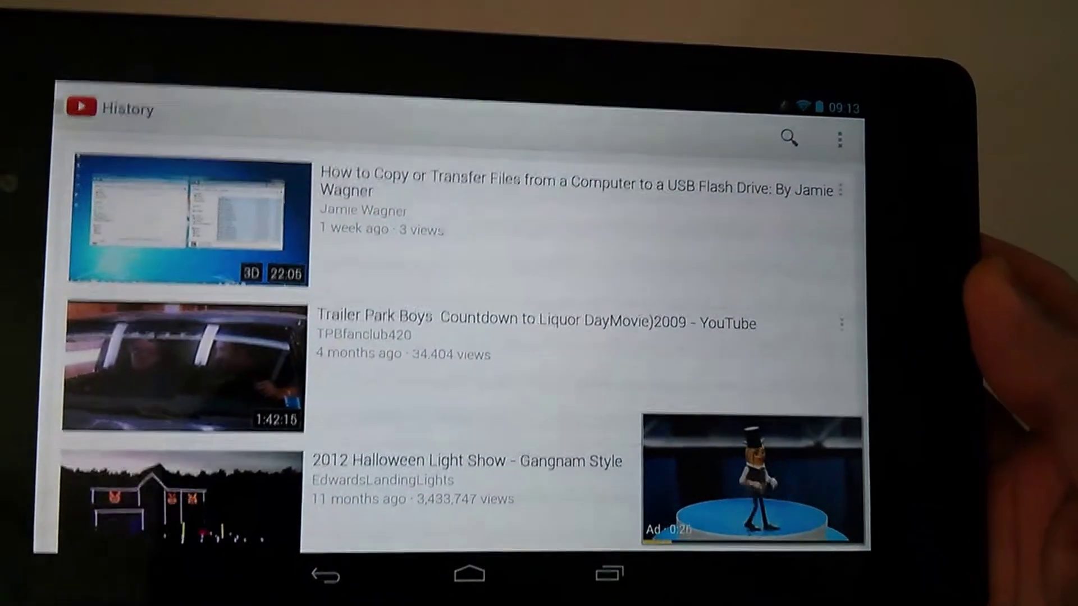
pyautogui.scroll(-3)
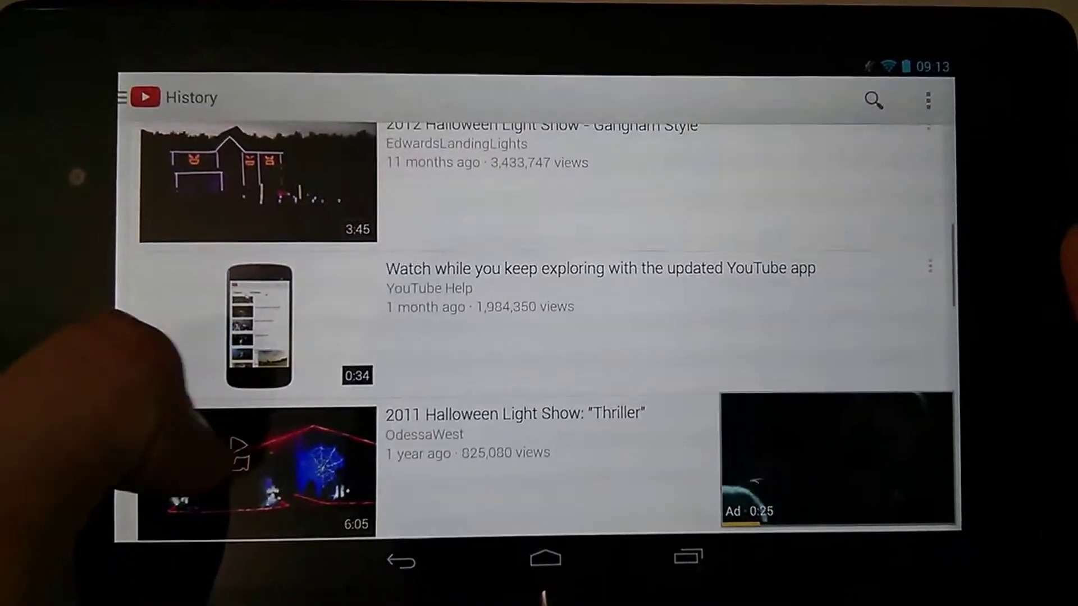
pyautogui.scroll(-3)
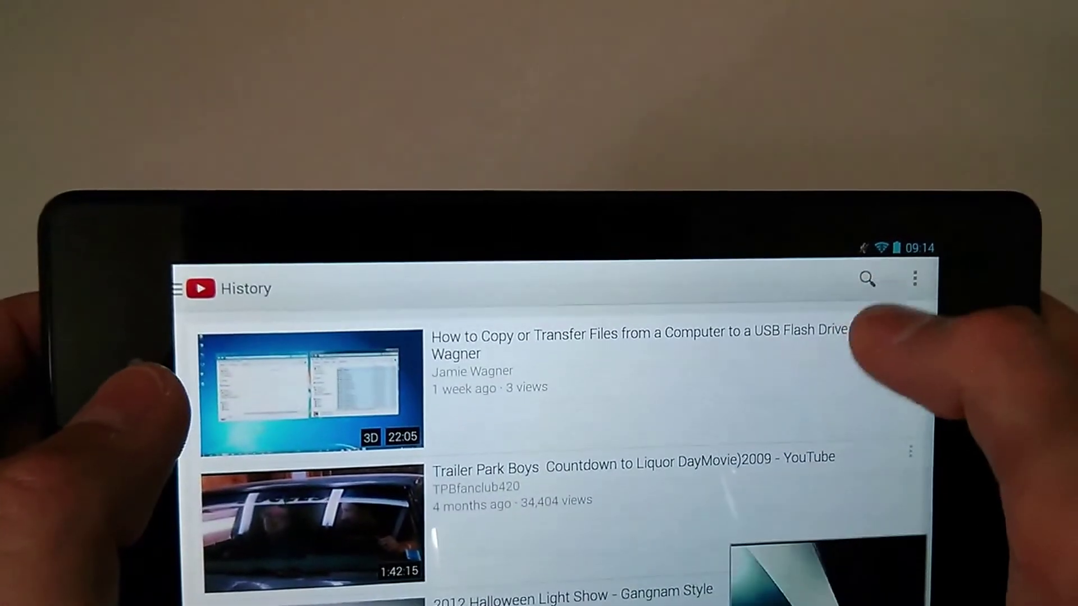
# Search for 'youtubers react' and scroll through the results
pyautogui.click(869, 277)
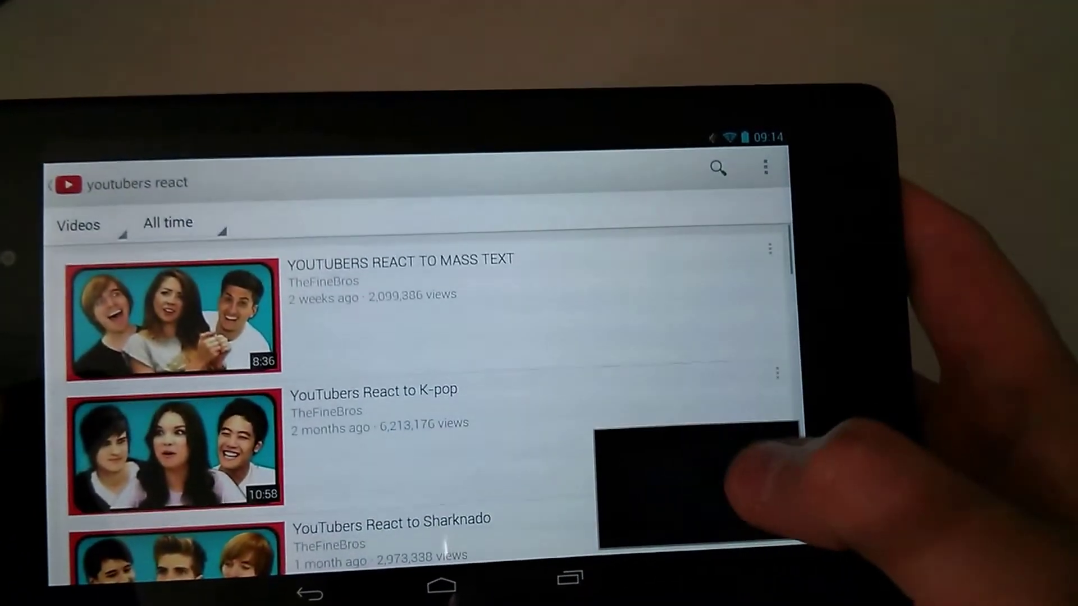
pyautogui.scroll(-3)
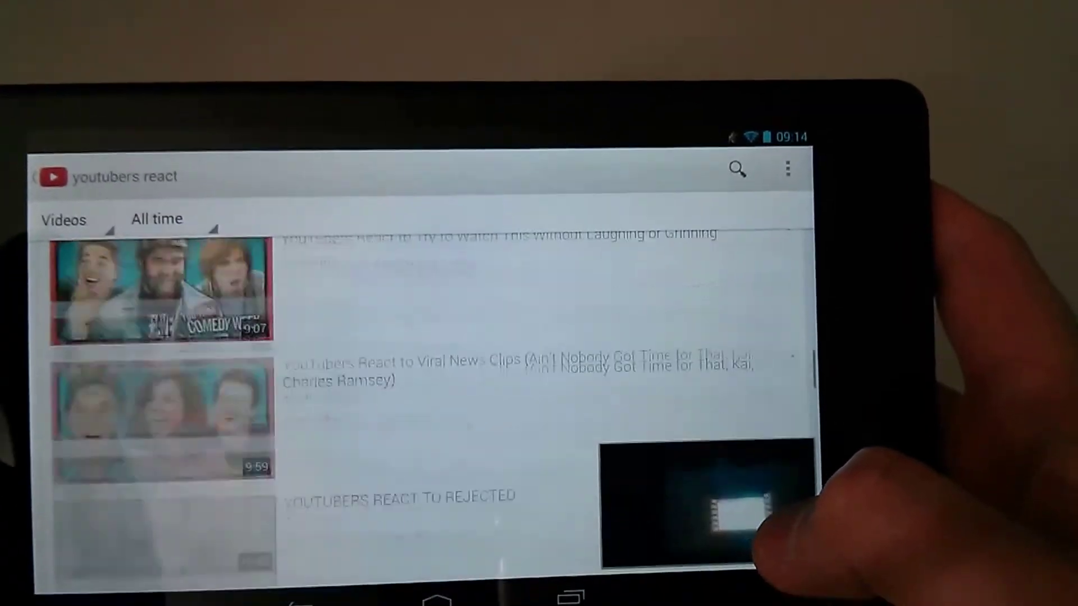